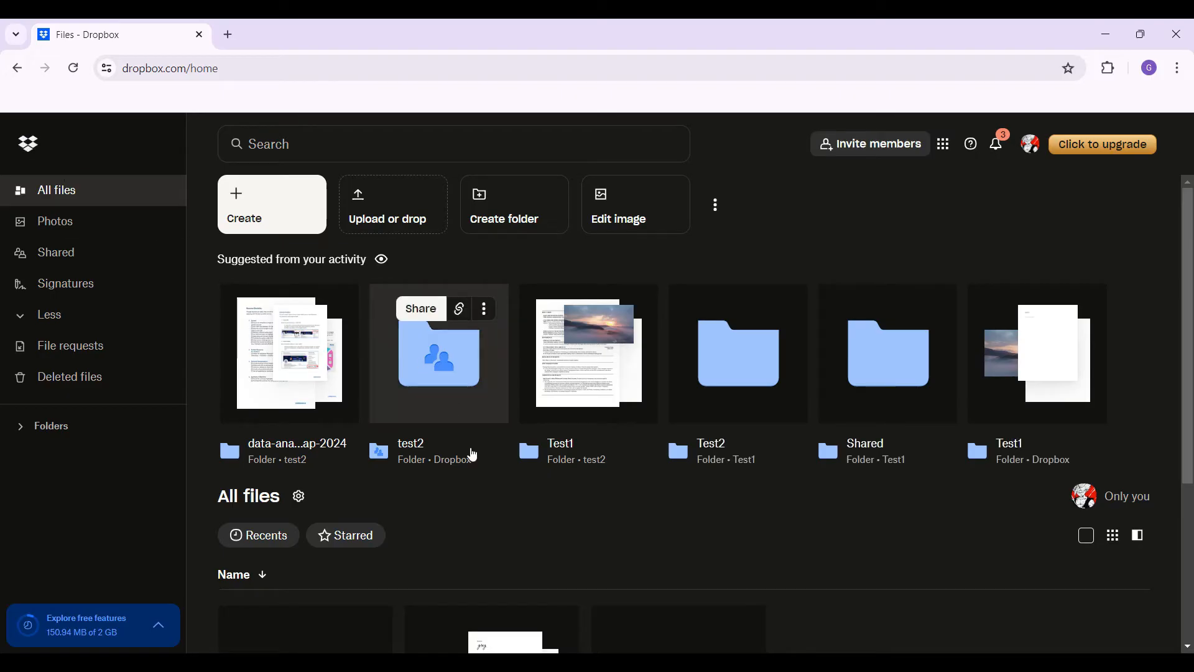
pyautogui.moveTo(610, 558)
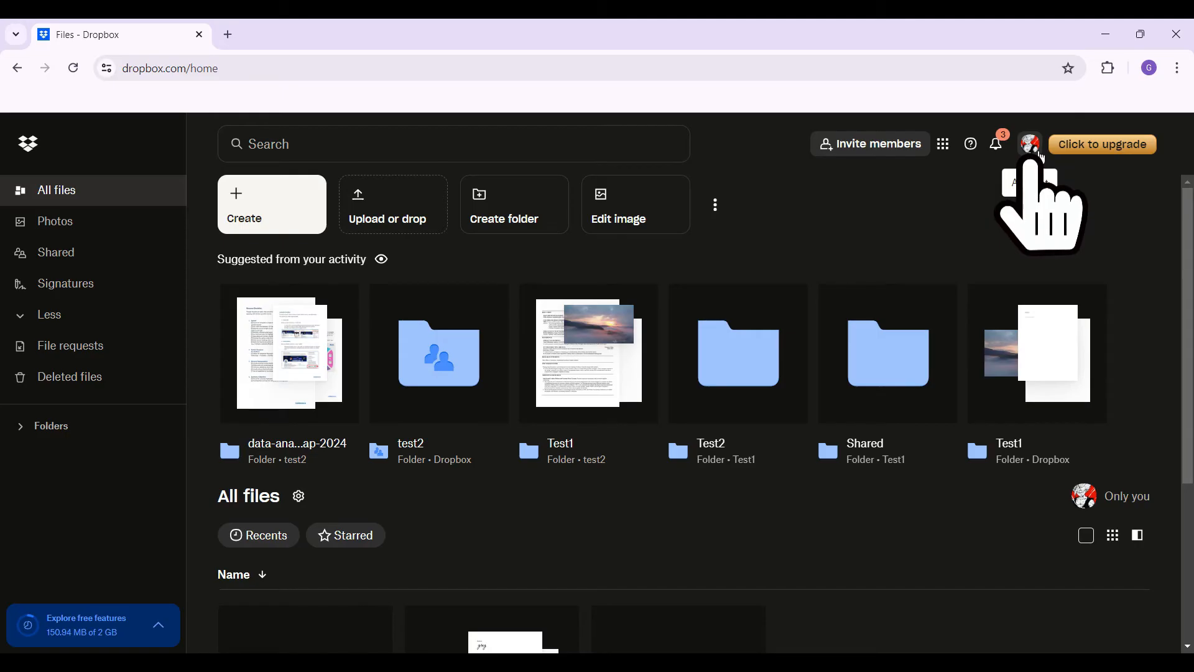
# Step: Open Settings from the profile avatar's account menu
pyautogui.click(1029, 144)
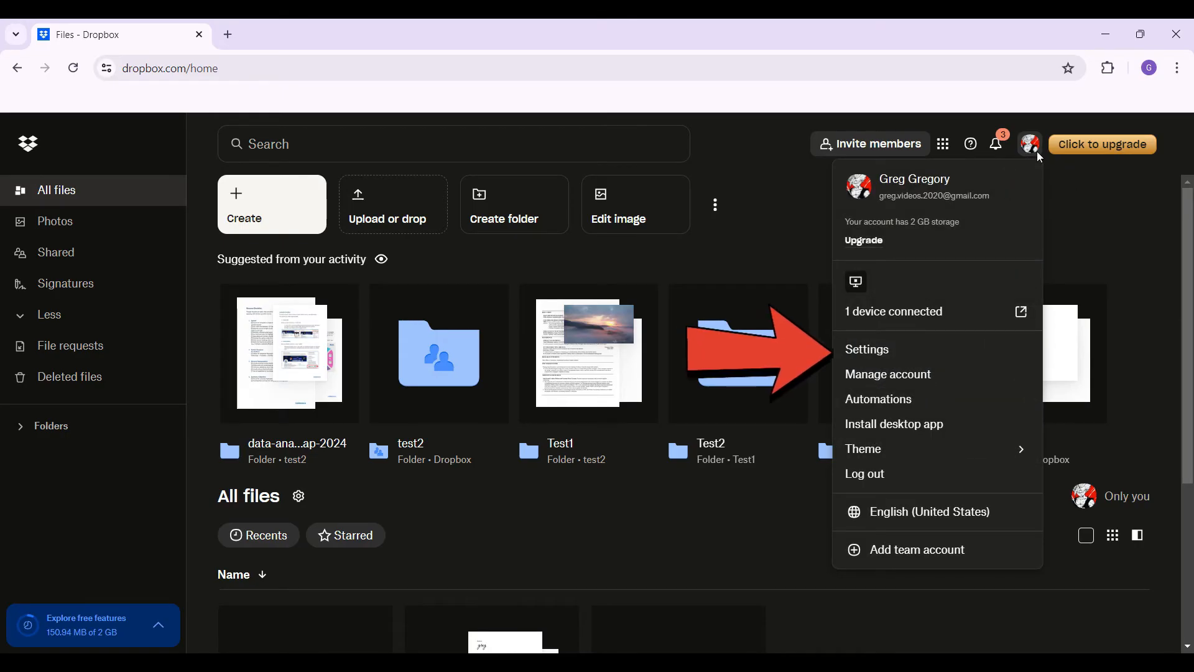
pyautogui.moveTo(972, 349)
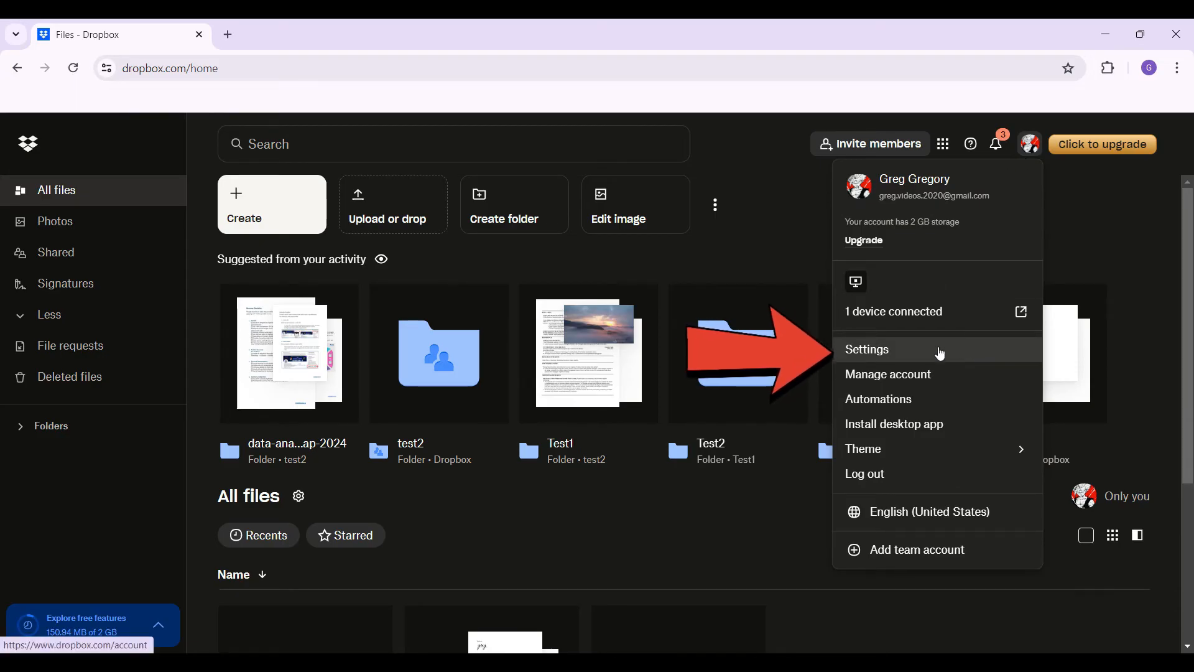
pyautogui.click(866, 350)
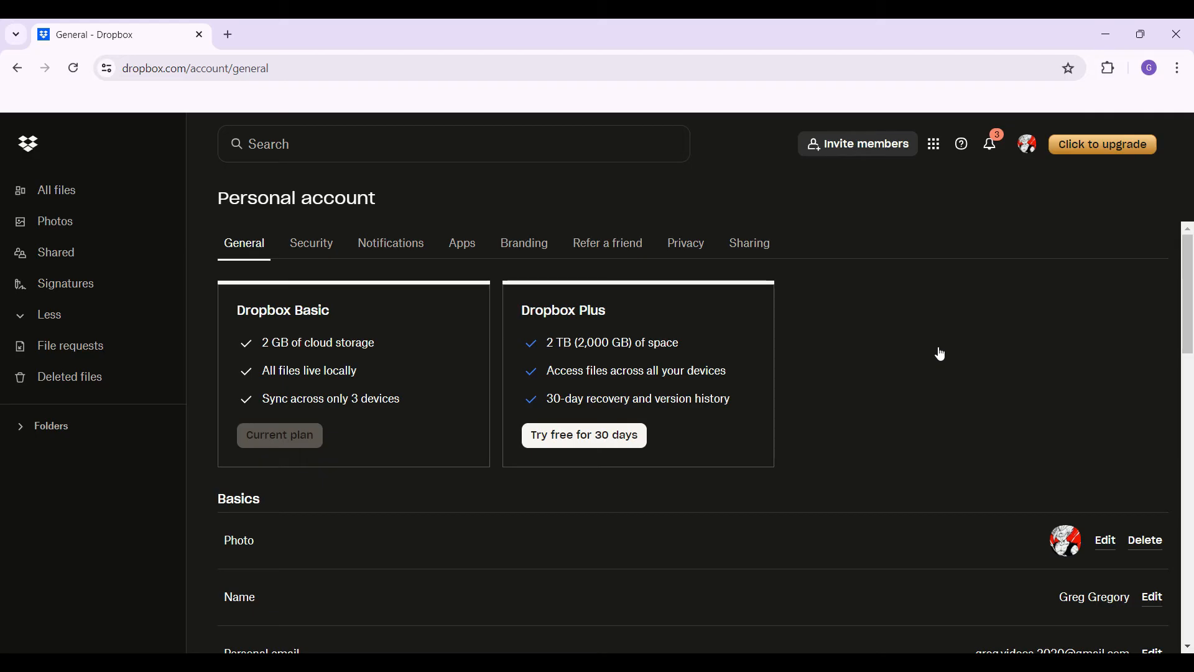
pyautogui.moveTo(244, 242)
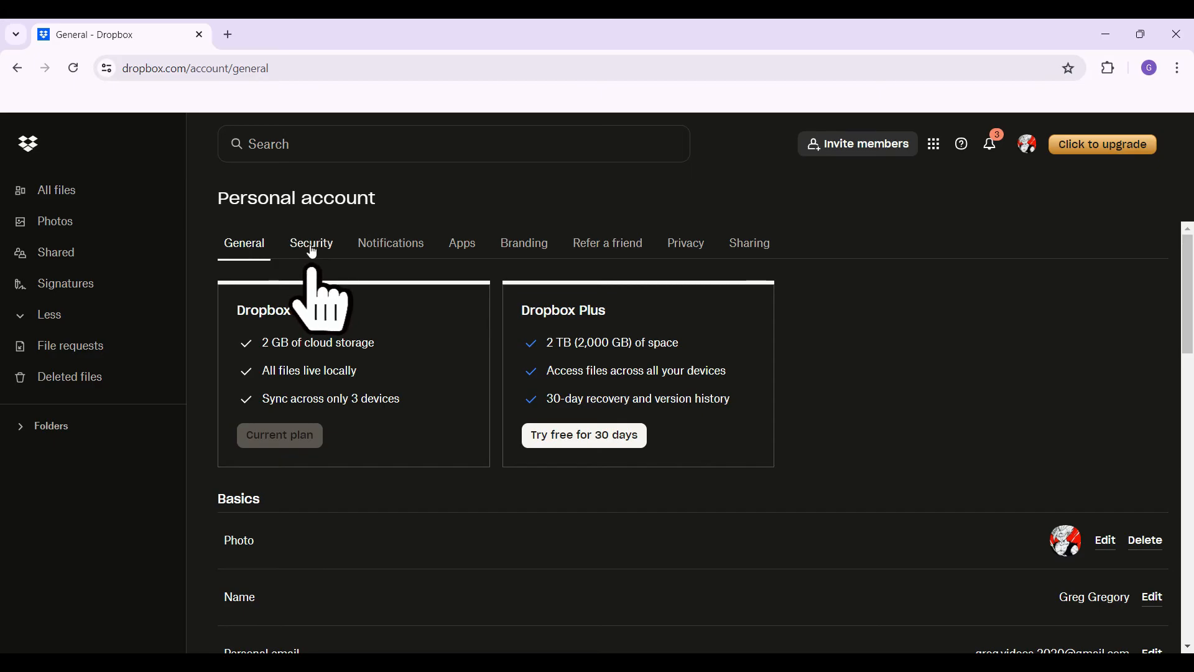
# Step: Open the Security tab and scroll down to the Devices list showing FinalGT
pyautogui.click(311, 243)
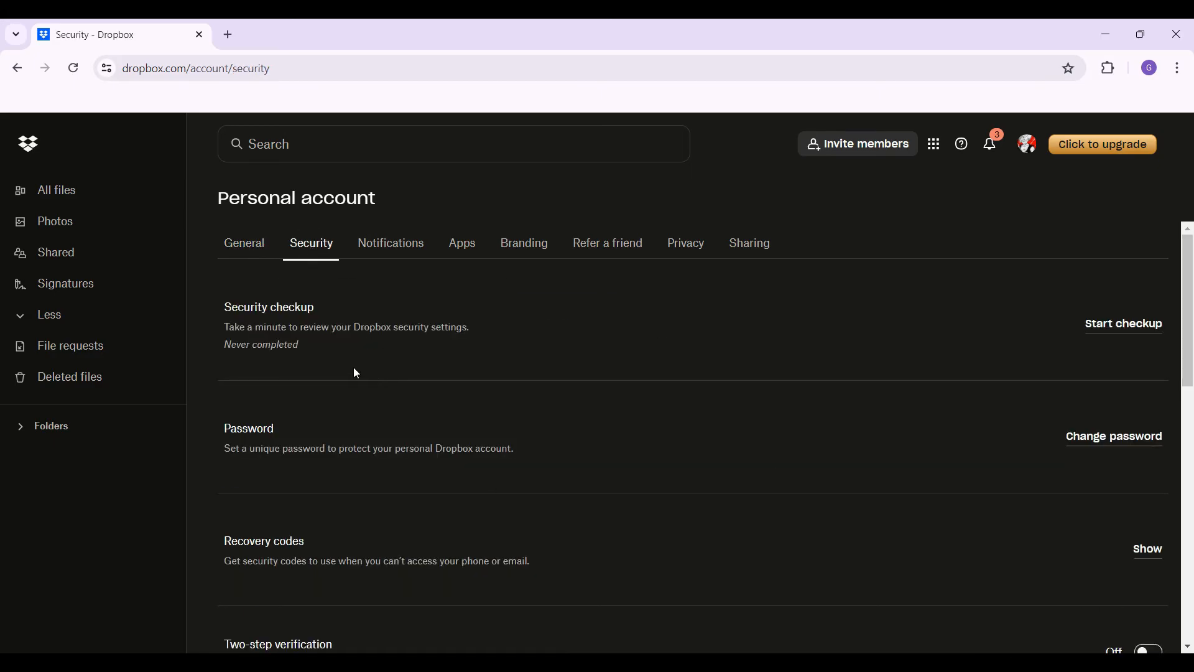
pyautogui.moveTo(395, 435)
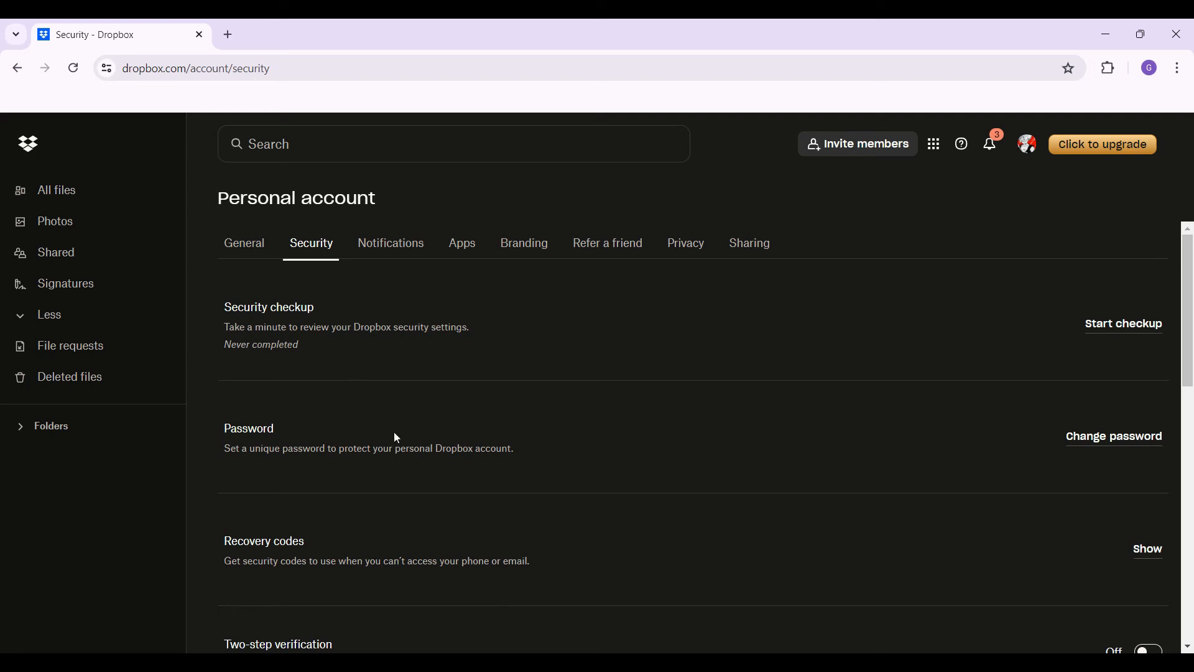
pyautogui.scroll(-3)
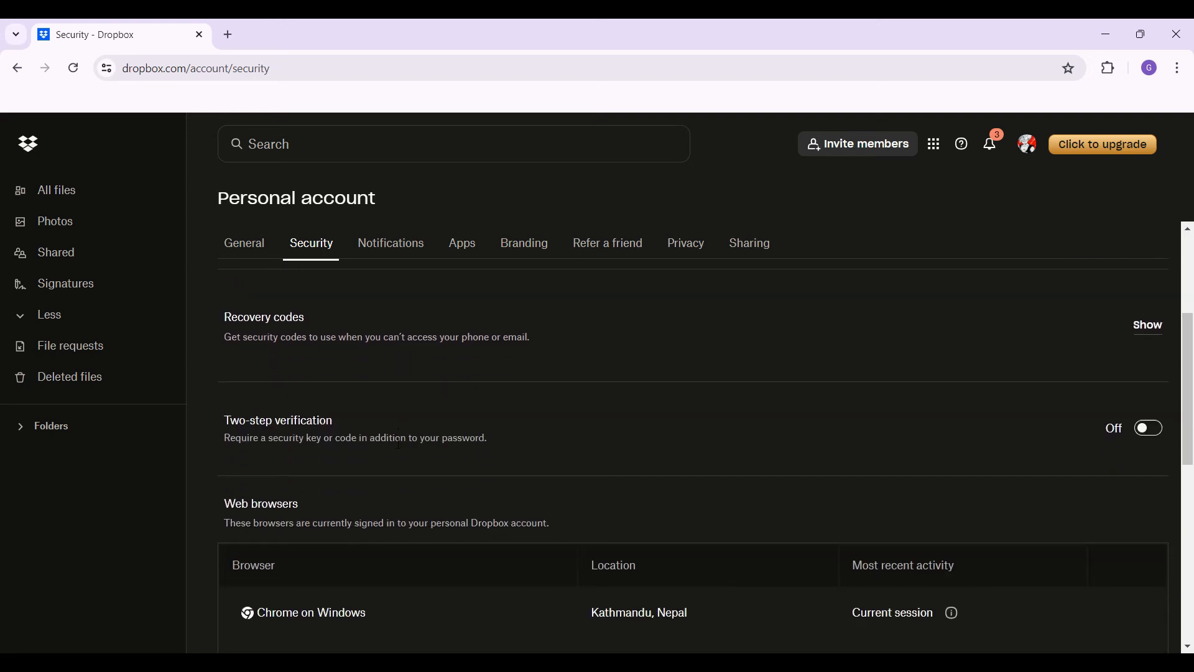
pyautogui.scroll(-3)
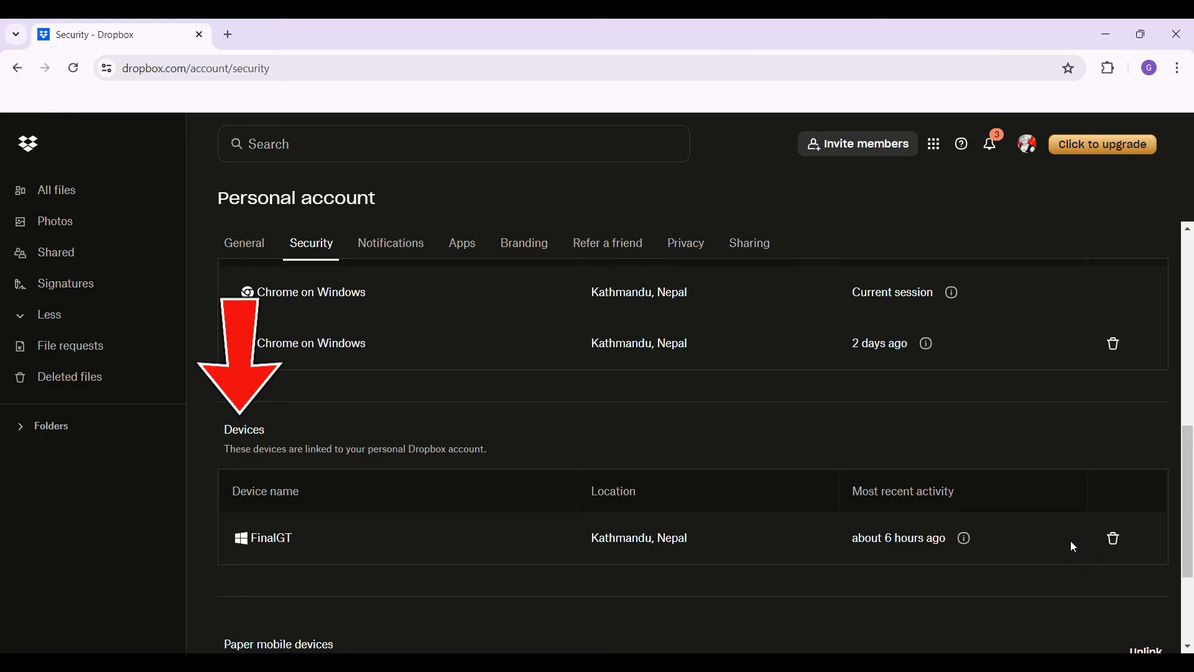
pyautogui.moveTo(1113, 538)
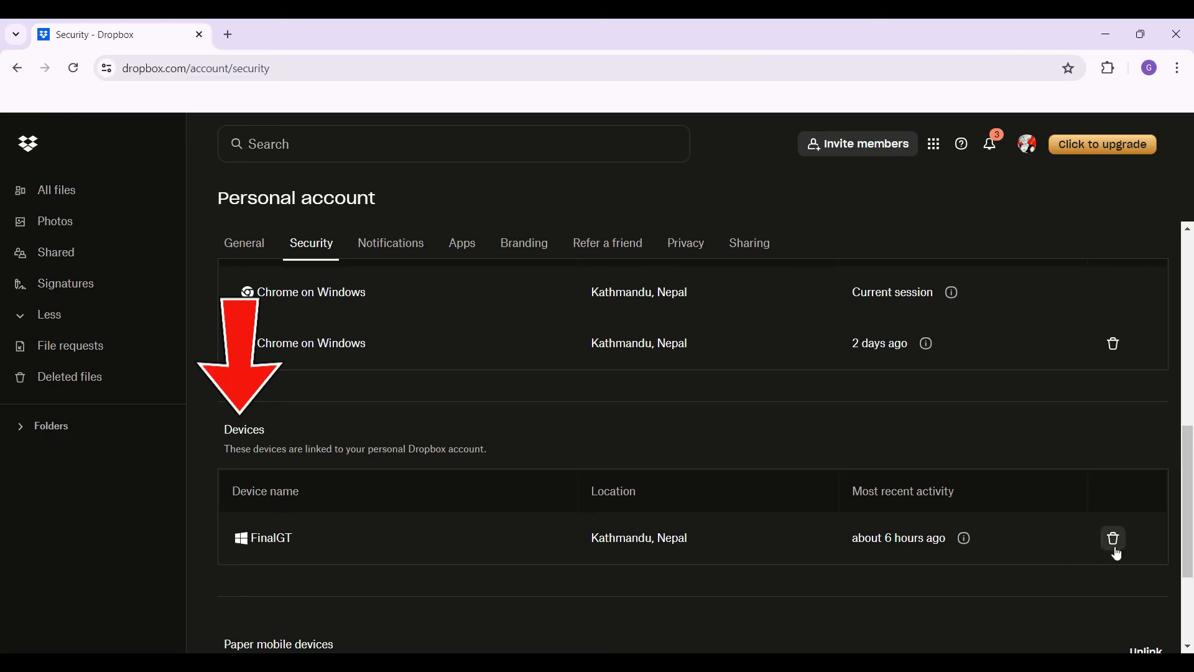
# Step: Remove computer FinalGT from Devices and confirm Unlink in the dialog
pyautogui.click(1113, 538)
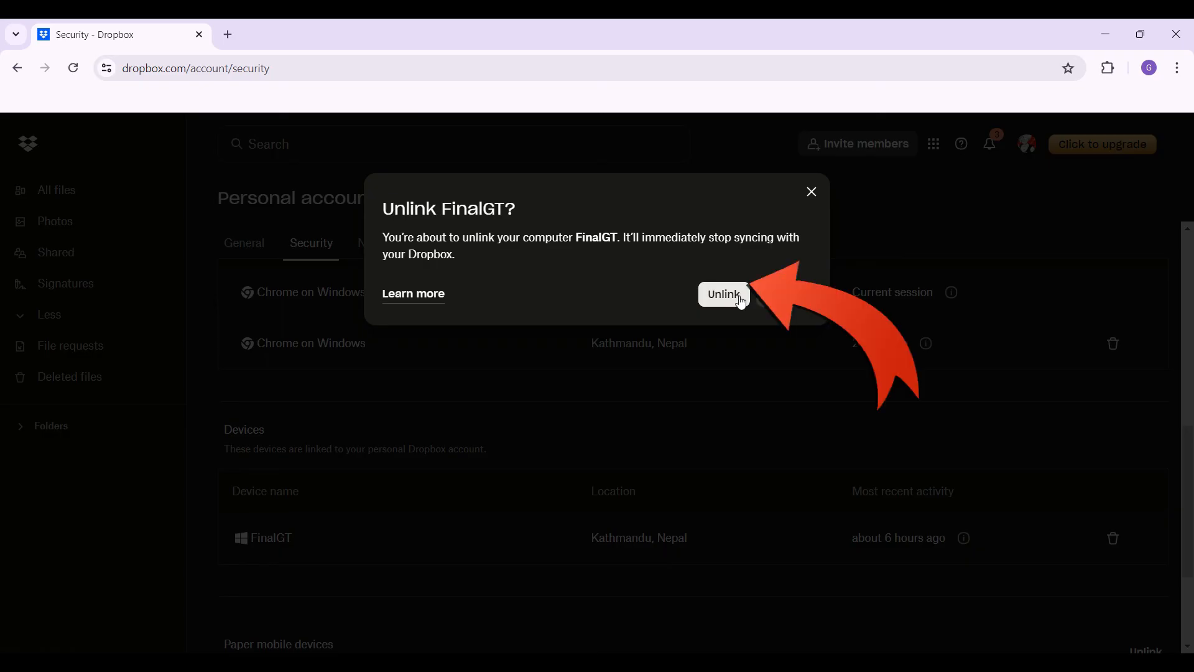
pyautogui.click(724, 294)
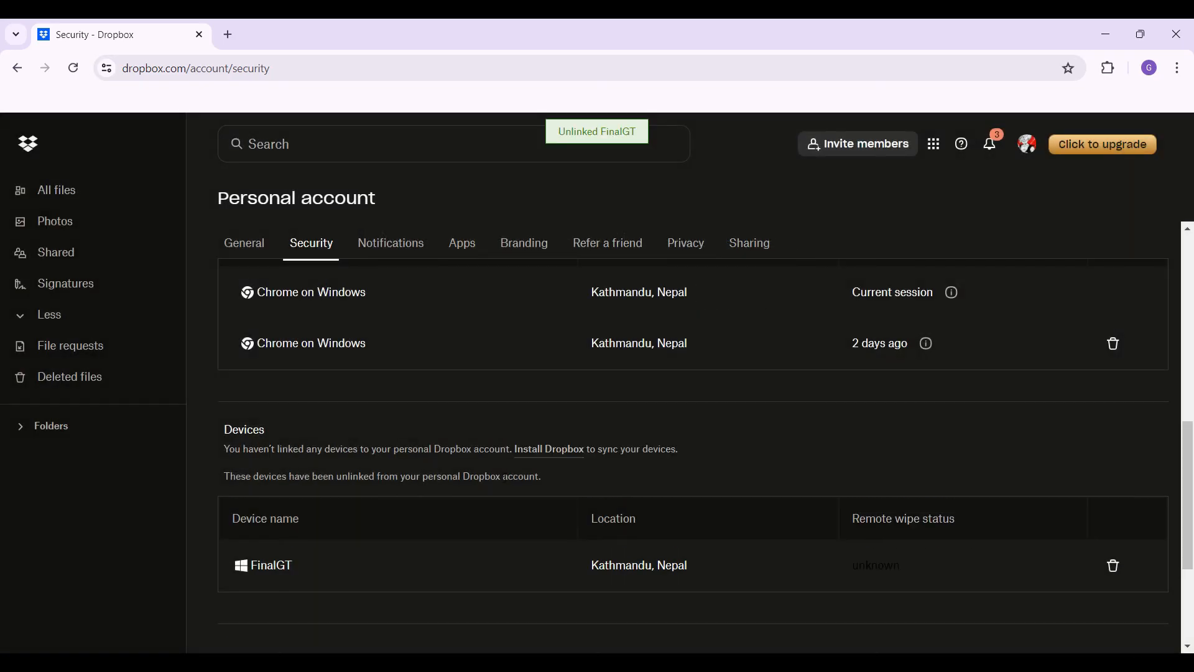
pyautogui.moveTo(380, 465)
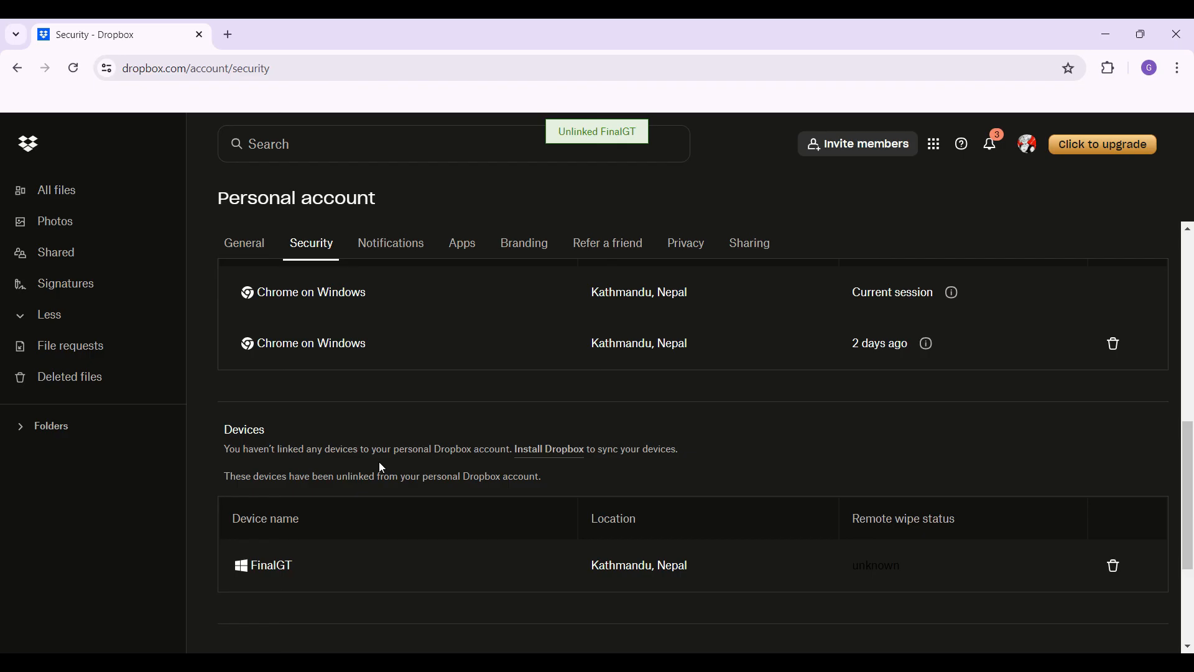
pyautogui.moveTo(1069, 605)
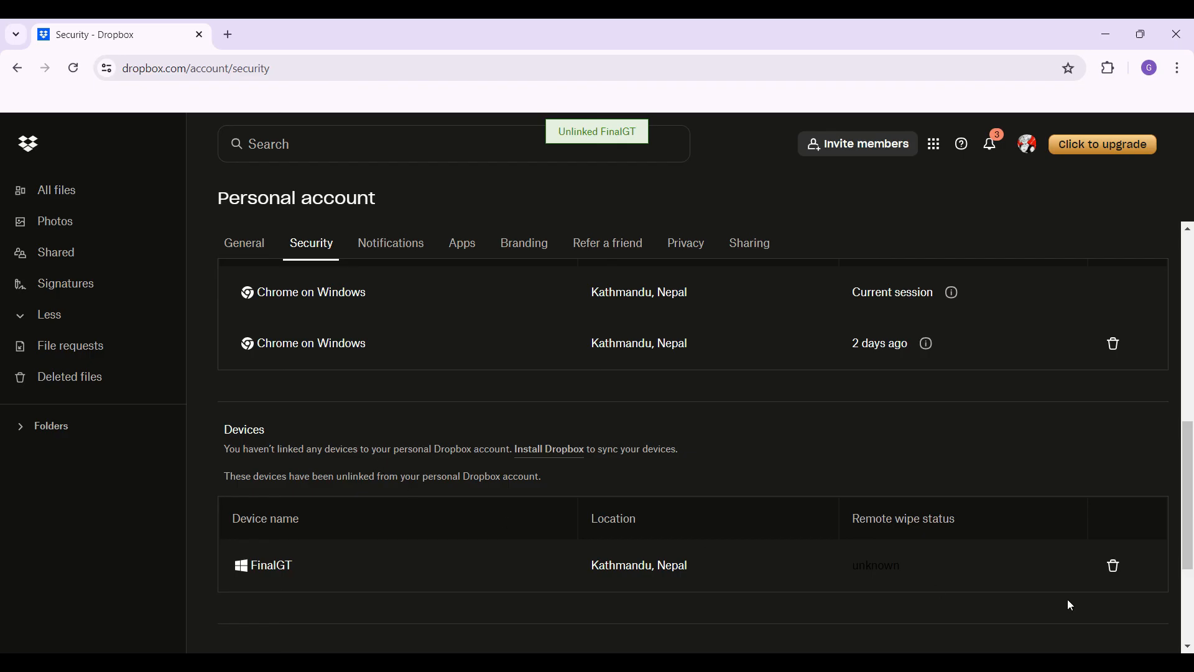
pyautogui.click(1112, 566)
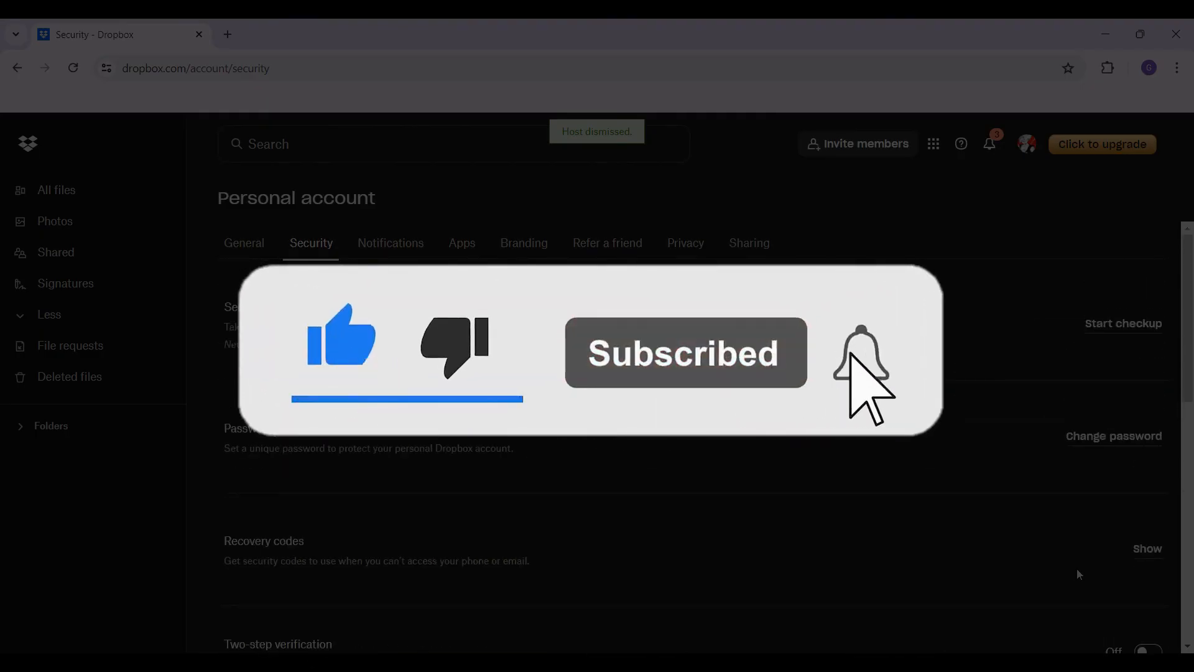
pyautogui.click(859, 361)
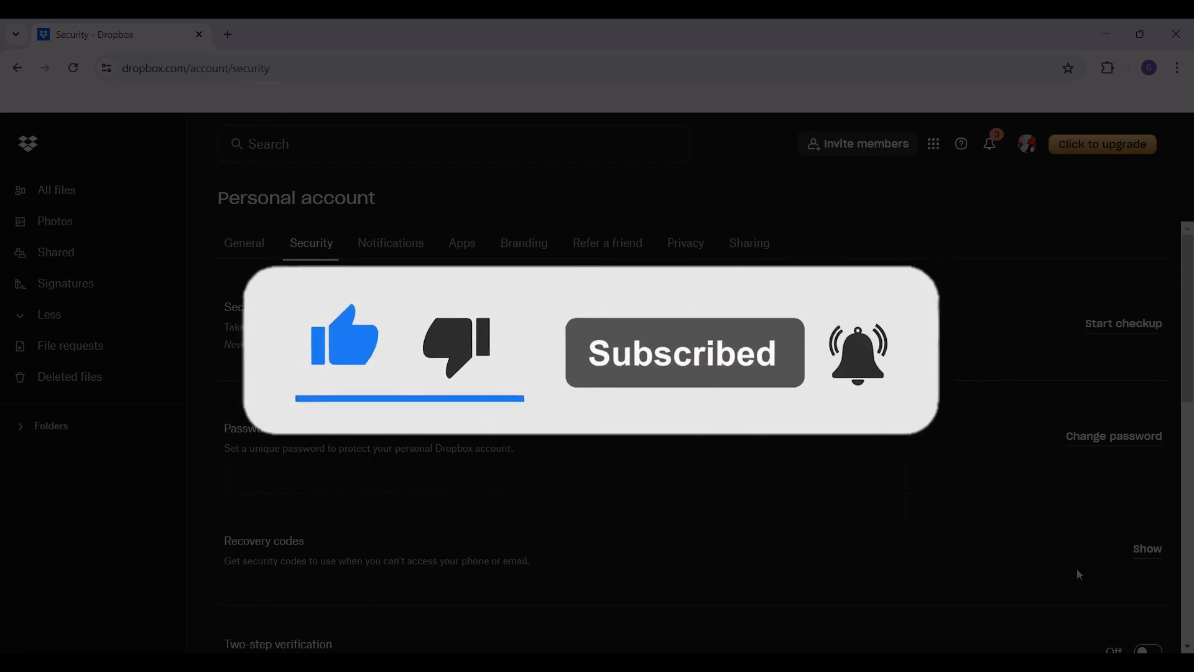